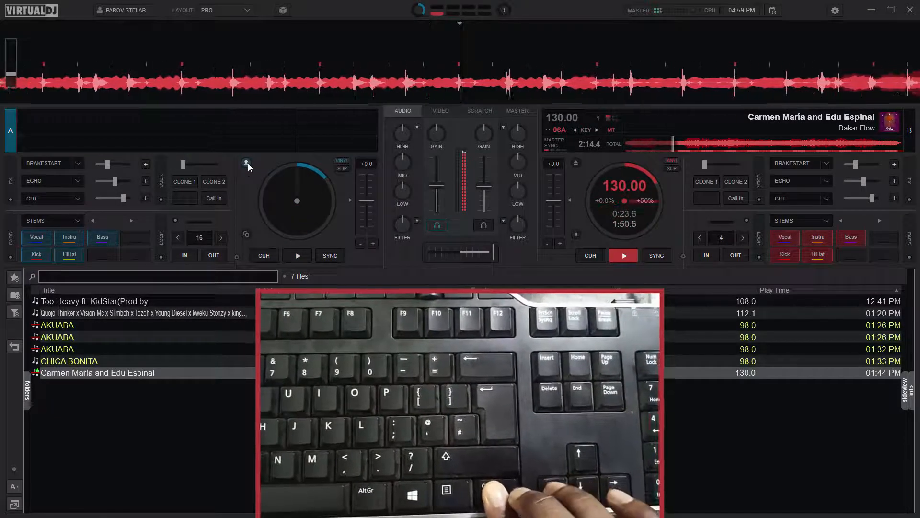
- Clone deck B's Carmen Maria and Edu Espinal track onto deck A via the shortcut
{"action": "left_click", "coordinate": [297, 255]}
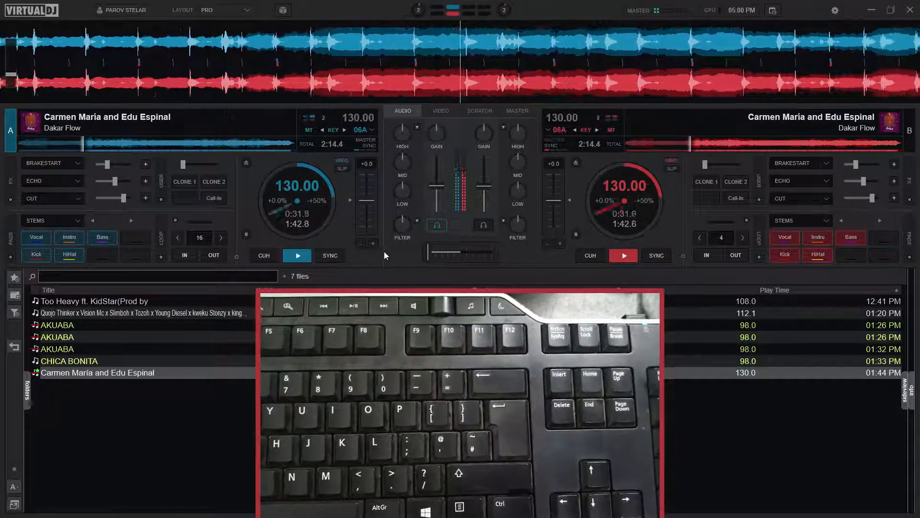
{"action": "left_click", "coordinate": [298, 255]}
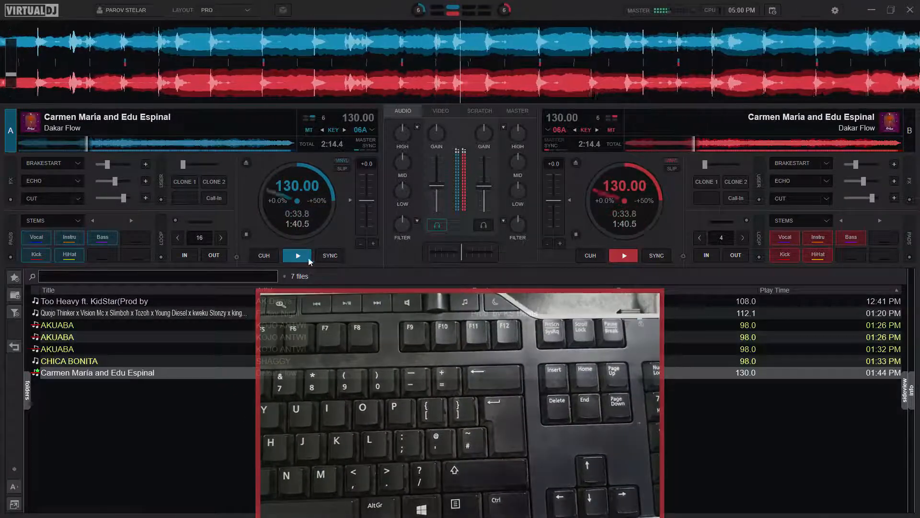
- Unload deck B, then CLONE 1 copies deck A's track back onto it in sync
{"action": "left_click", "coordinate": [297, 255]}
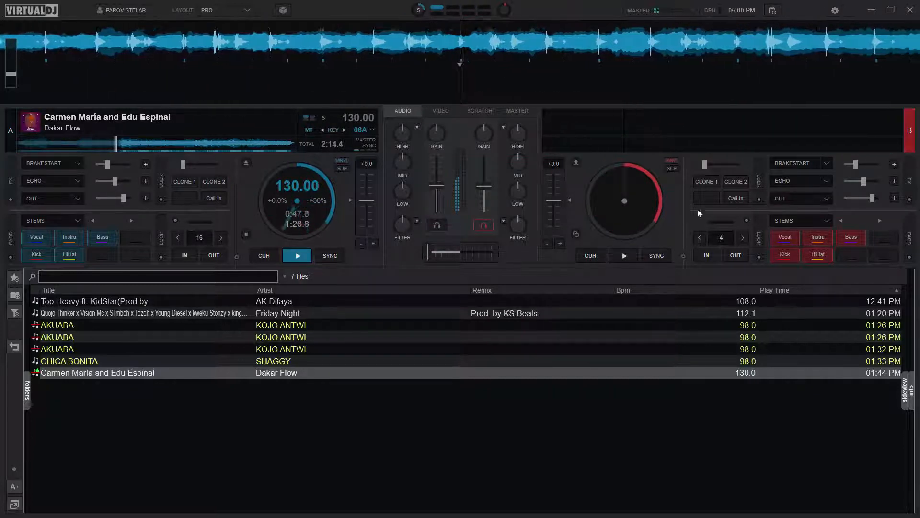
{"action": "left_click", "coordinate": [706, 182]}
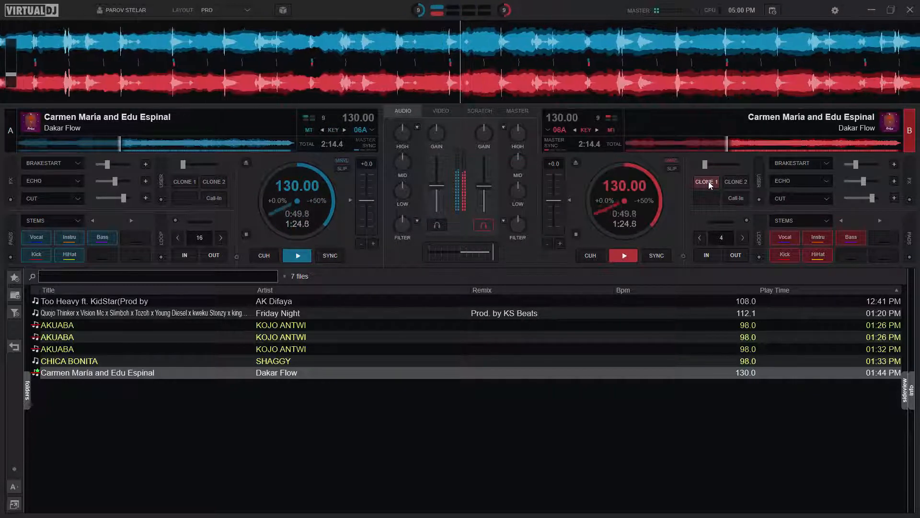